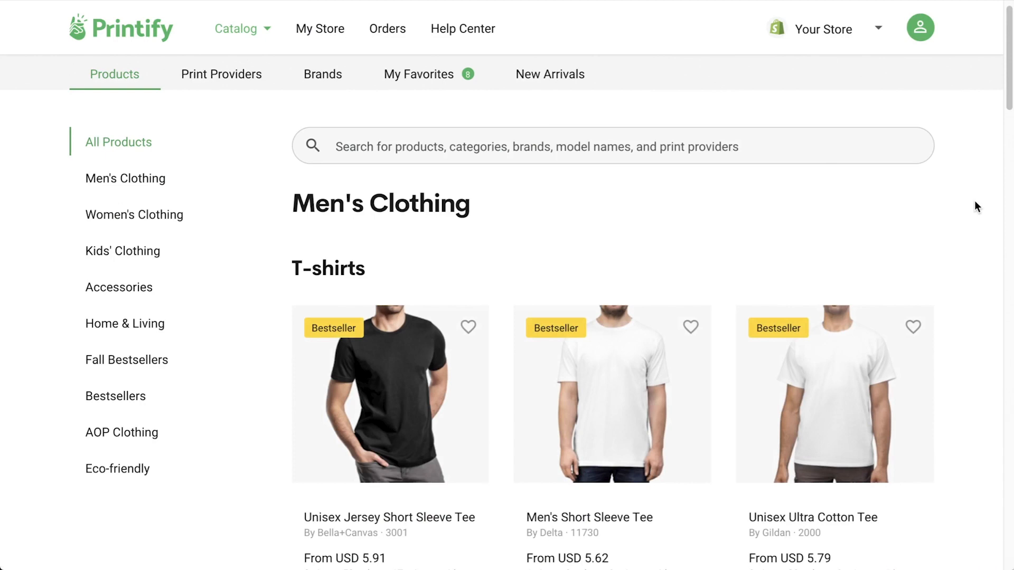
Open the Unisex Jersey Short Sleeve Tee, design with Drive Fulfillment, and add front artwork.
scroll("down", 3)
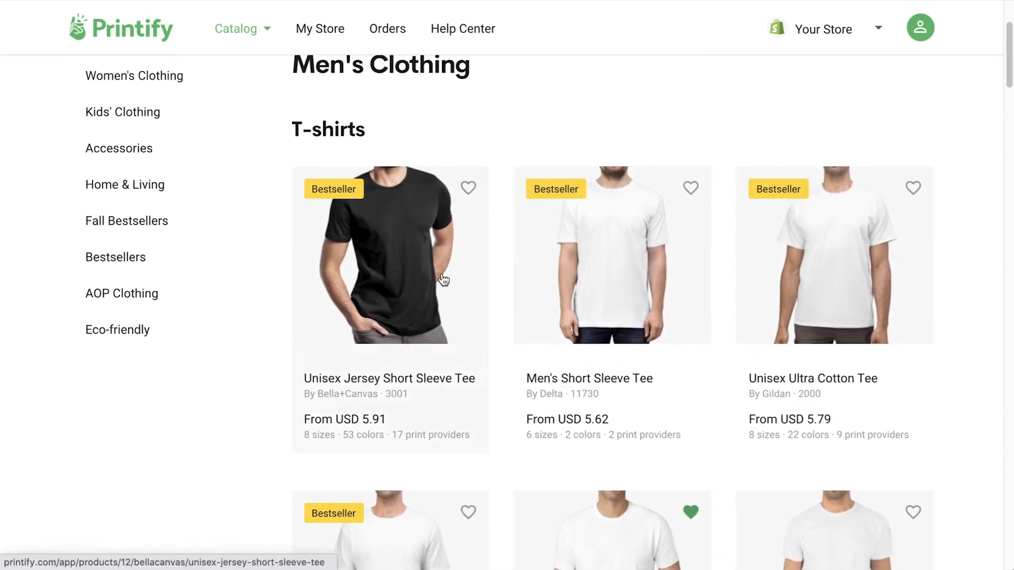
left_click(389, 256)
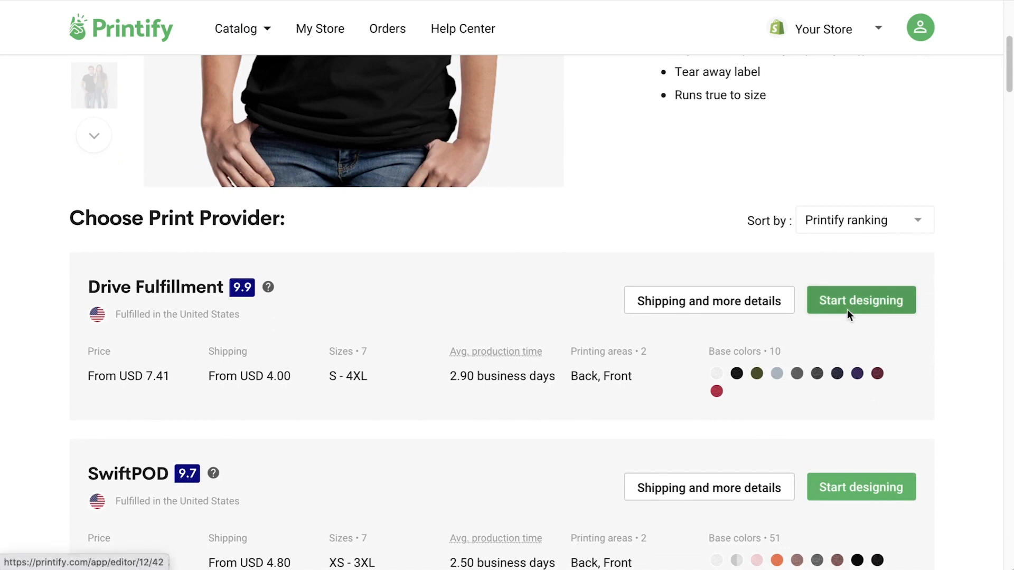
left_click(861, 300)
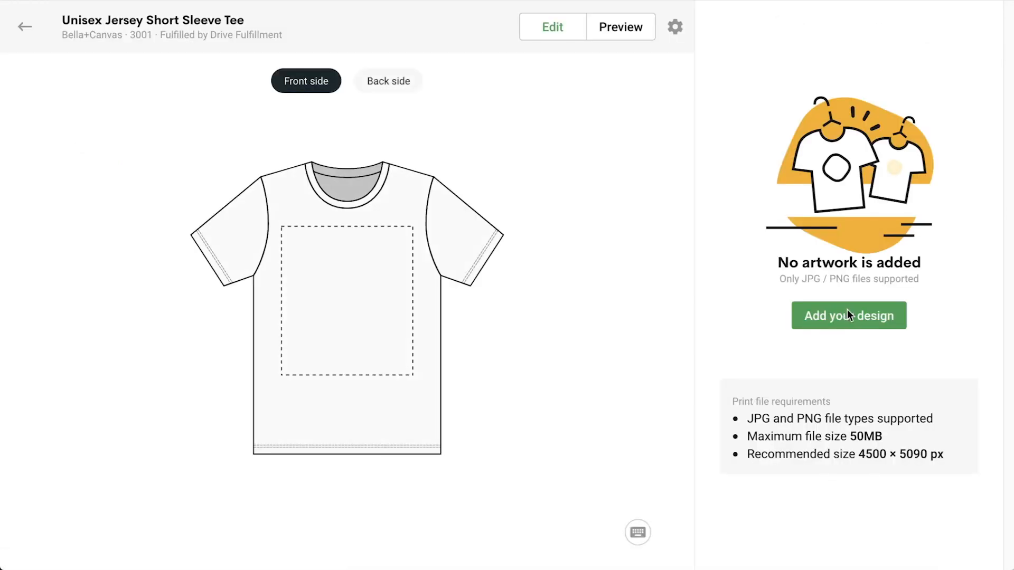
left_click(848, 316)
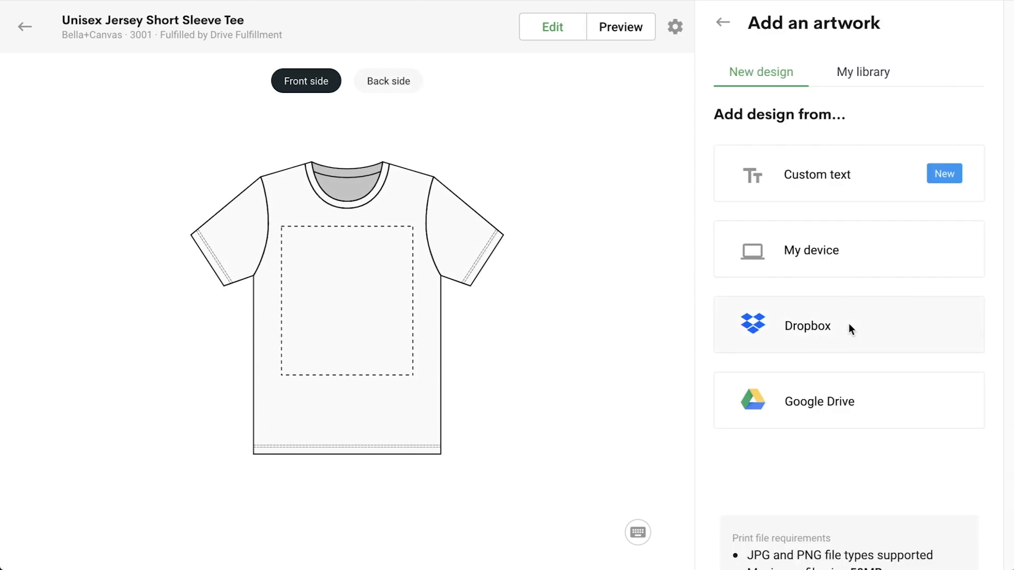
mouse_move(877, 185)
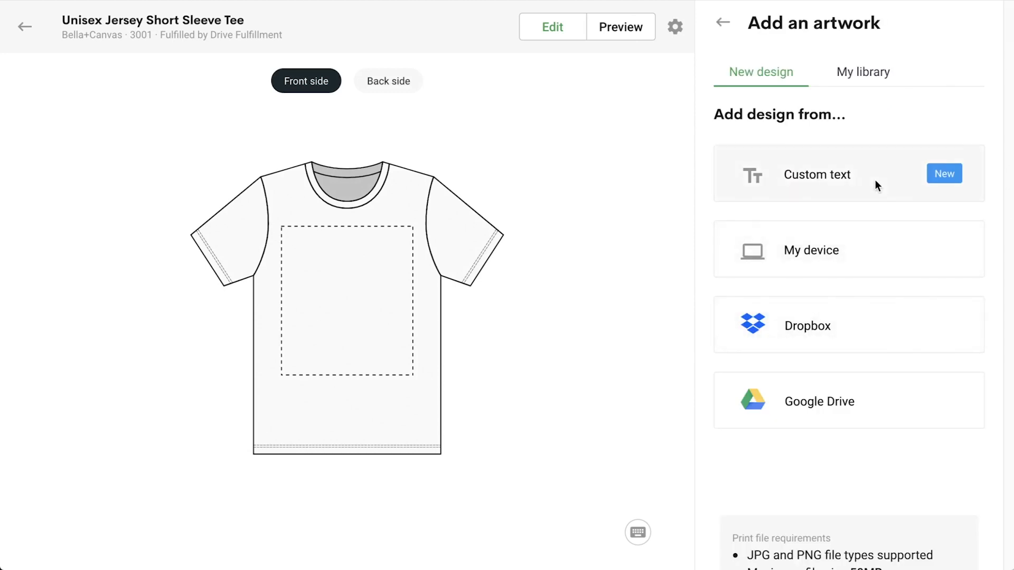
Add a custom text layer in Pacifico and open its colour option.
left_click(816, 175)
type("The")
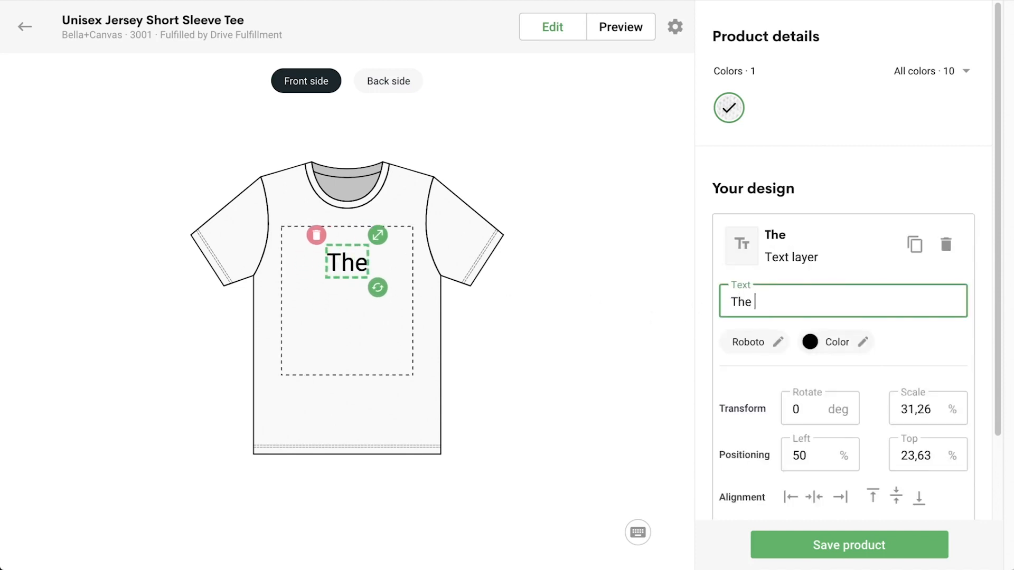
left_click(753, 342)
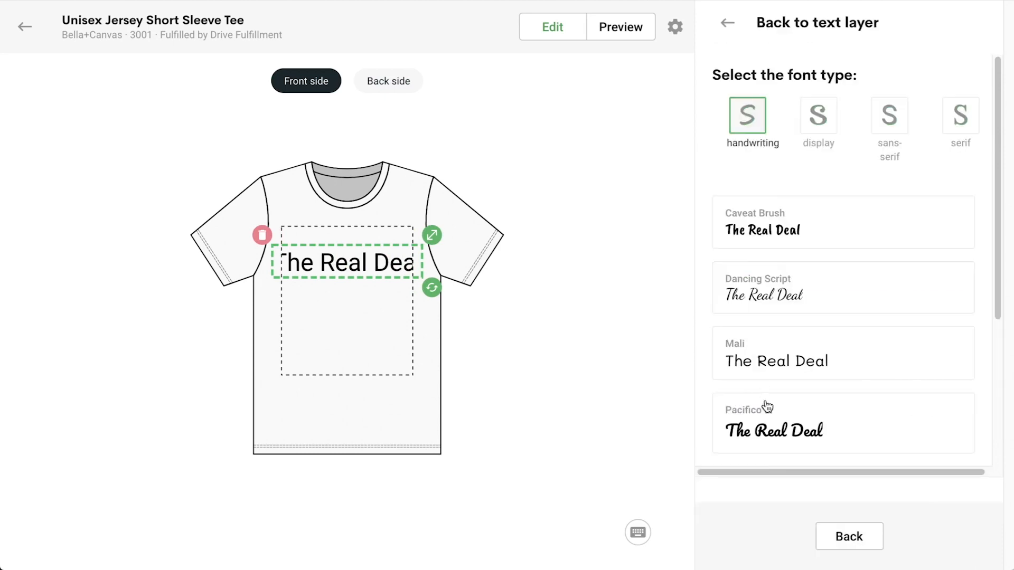
left_click(773, 431)
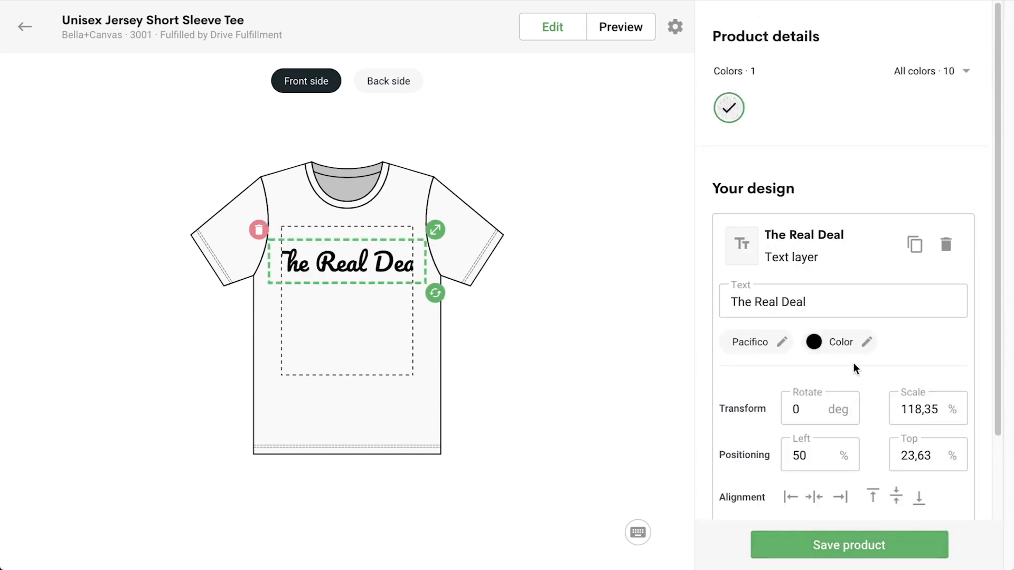
left_click(812, 342)
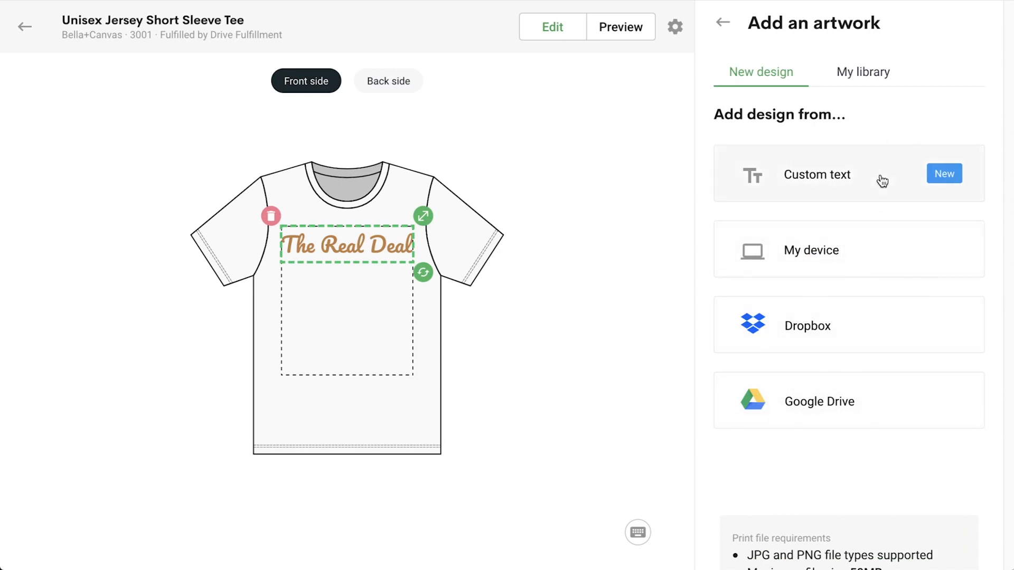
Add Asset 21.png from My library to the tee's front side.
left_click(862, 72)
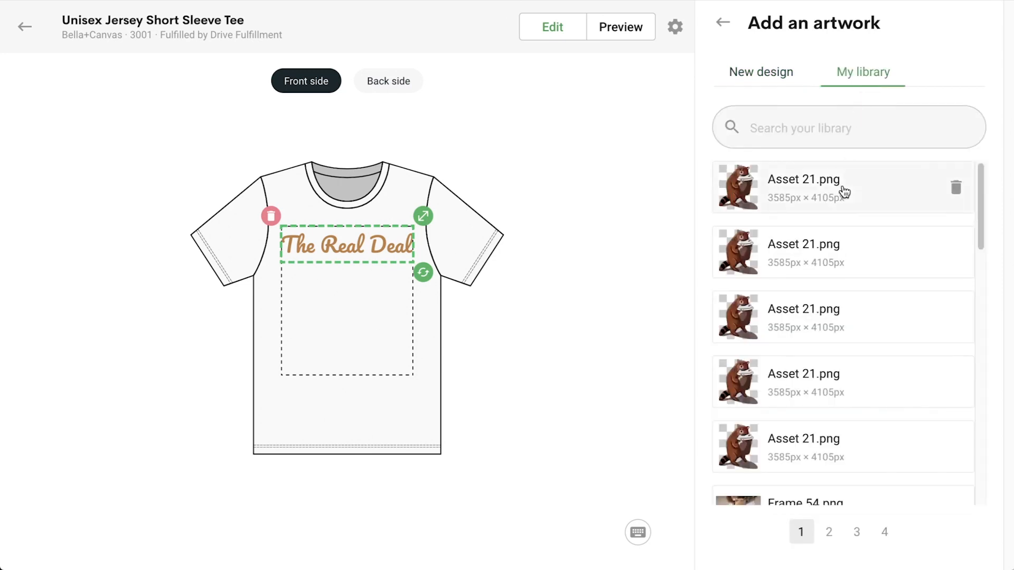
left_click(803, 188)
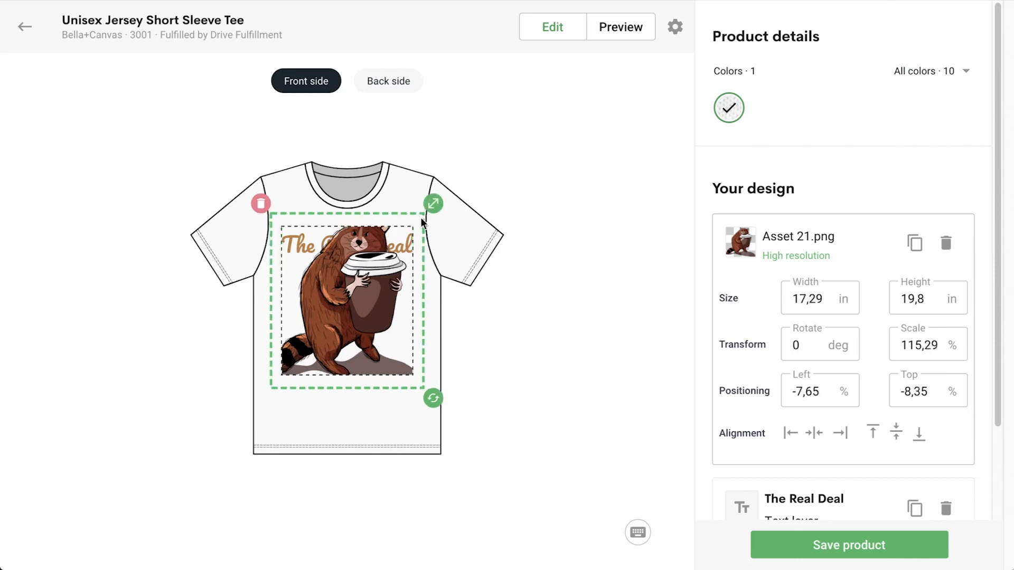